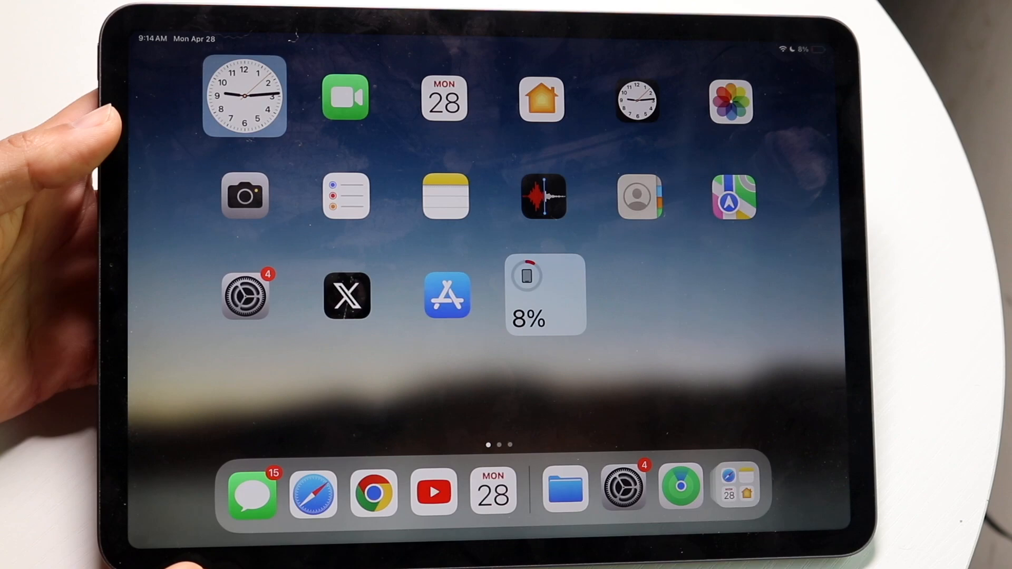
Step: Open Settings, go to General, and bring up Software Update showing iPadOS 18.4.1 (3.4 GB)
click(244, 296)
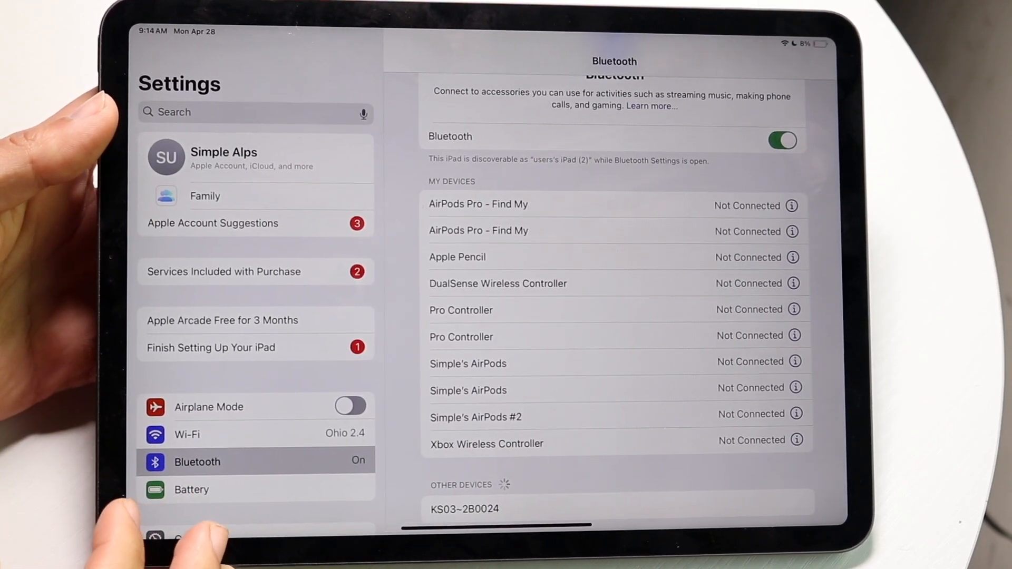
click(194, 296)
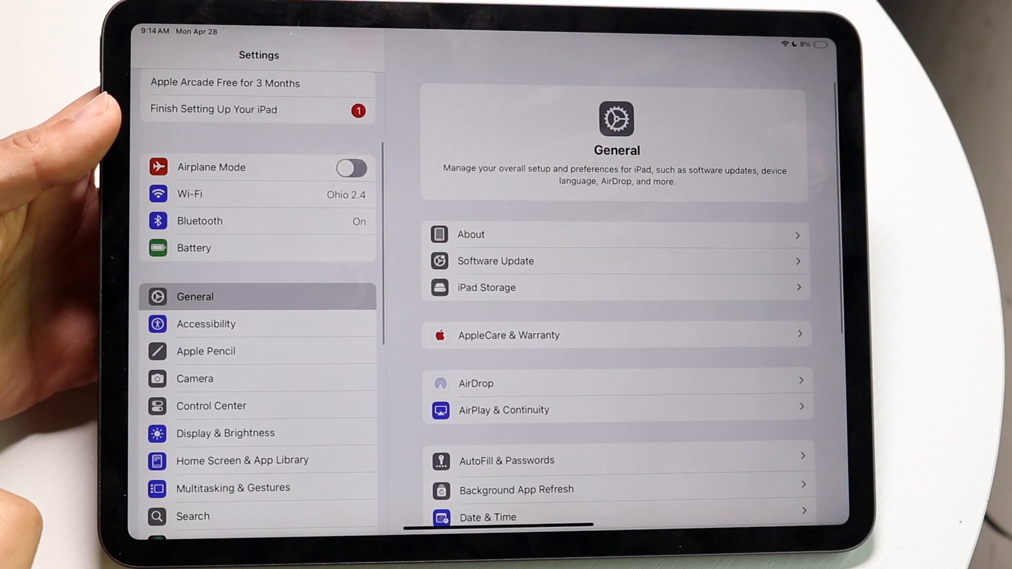
click(495, 261)
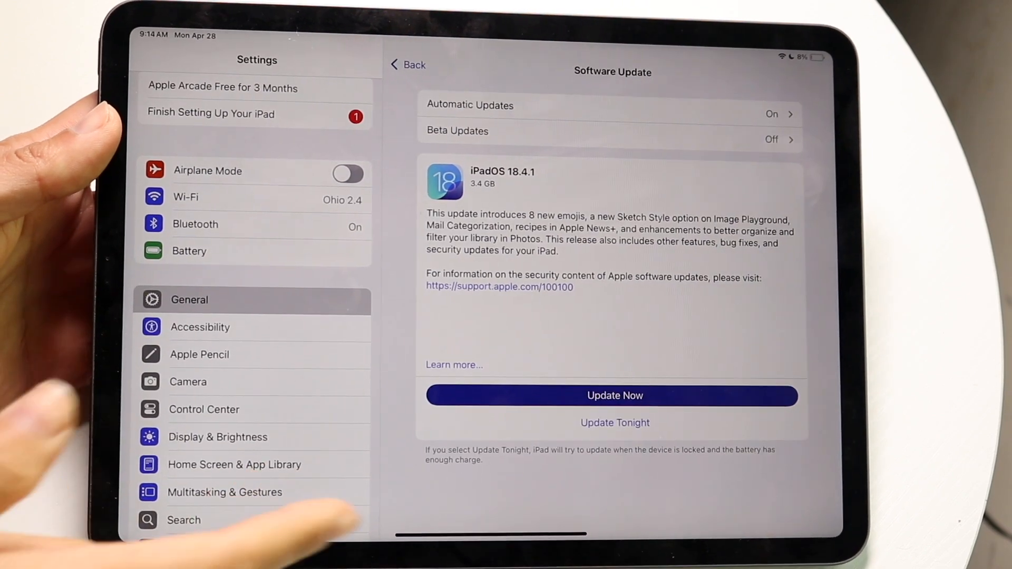
Step: Leave Settings for the Home Screen without installing the 18.4.1 update
key(home)
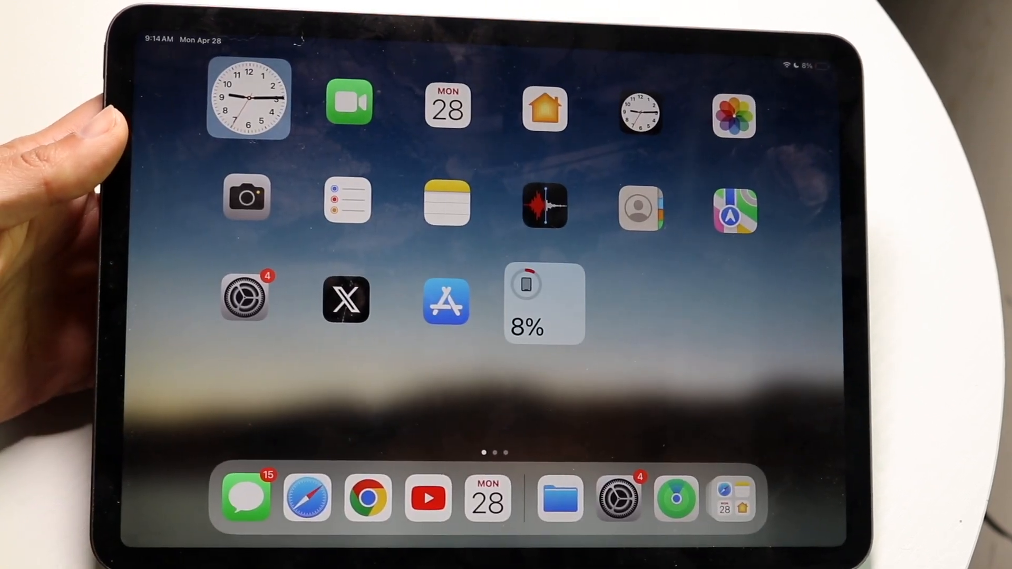